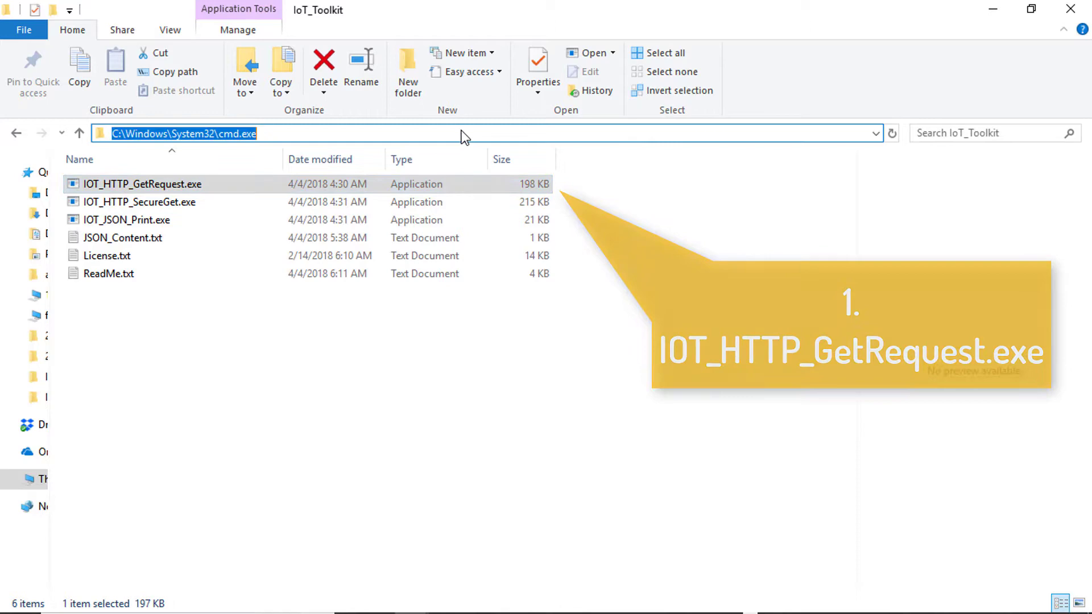
Launch cmd.exe from the Explorer address bar inside the IoT_Toolkit folder
key(Return)
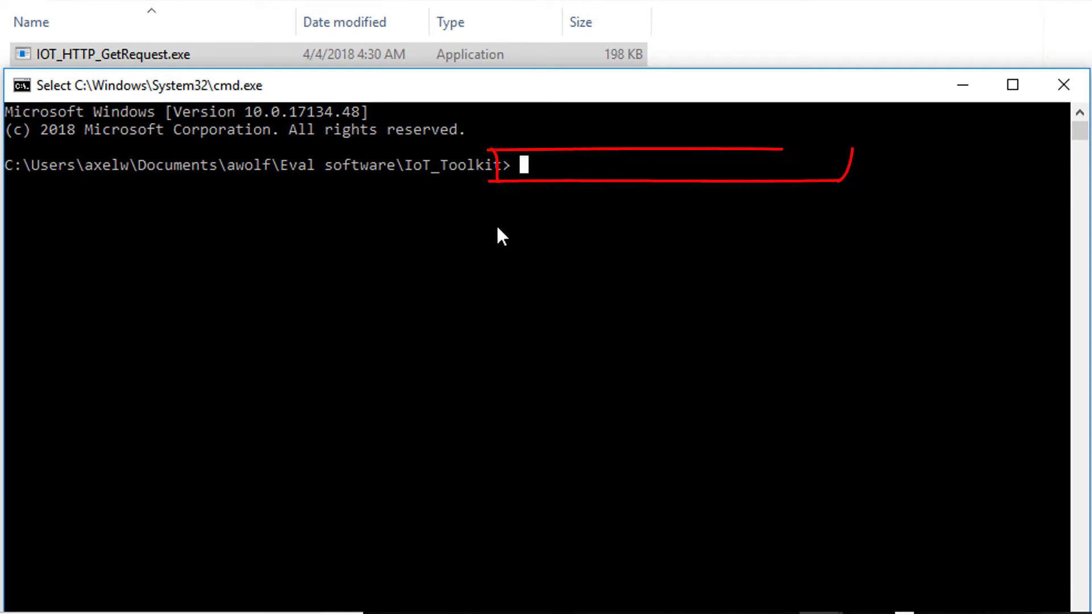
Run the iot_http_getrequest sample executable at the prompt
text(iot_)
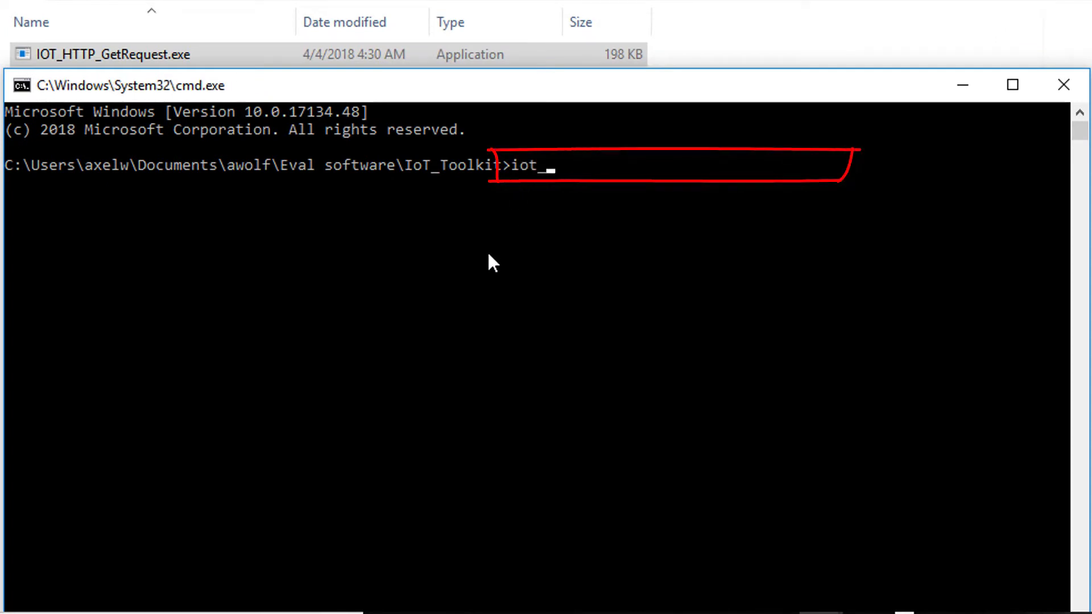
text(http_)
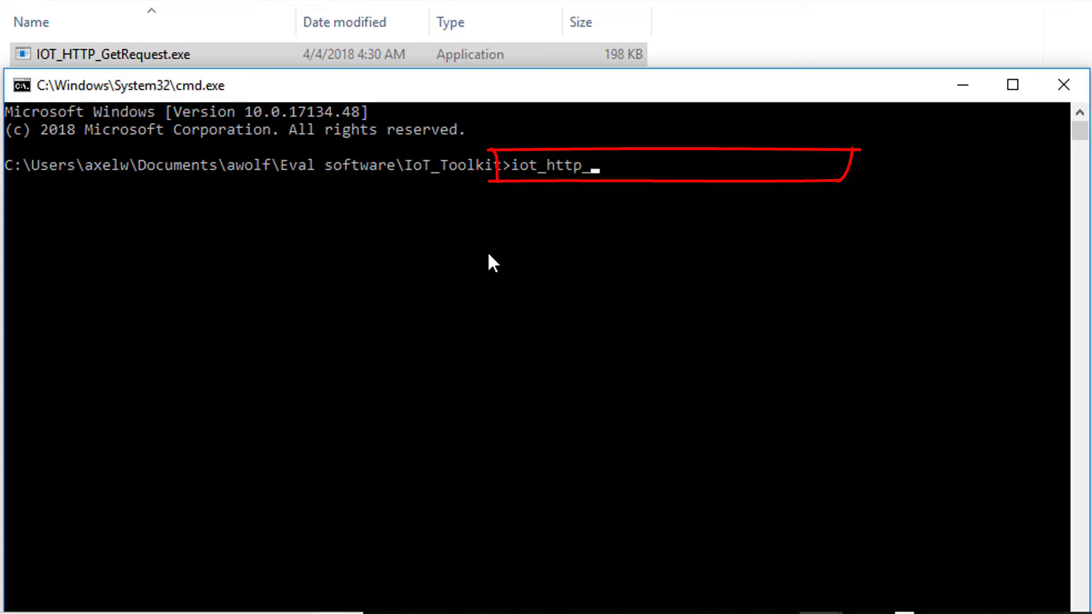
text(getrequ)
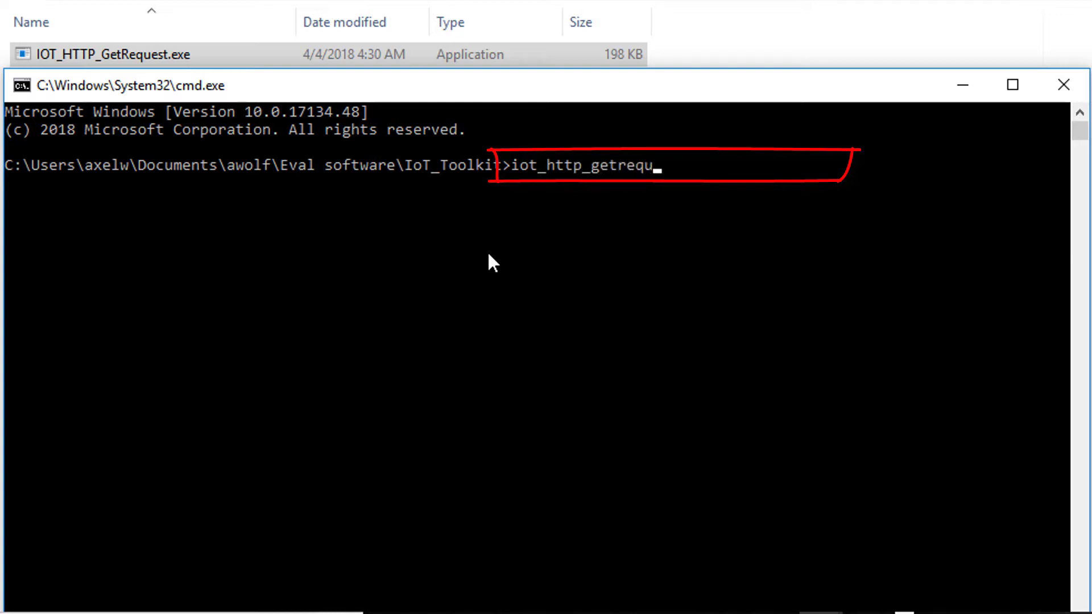
key(Return)
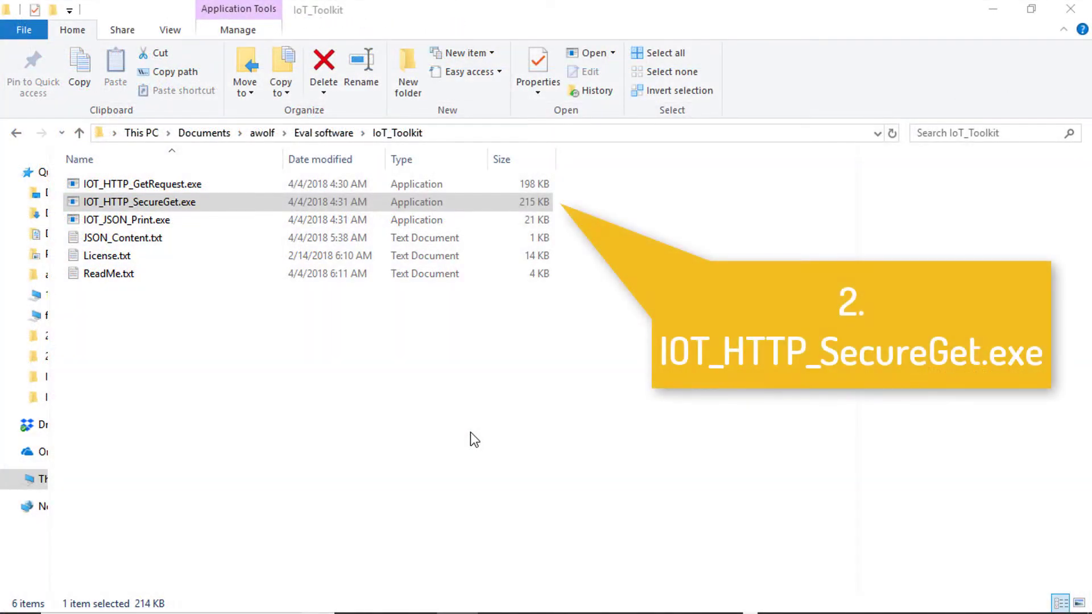
mouse_move(318, 208)
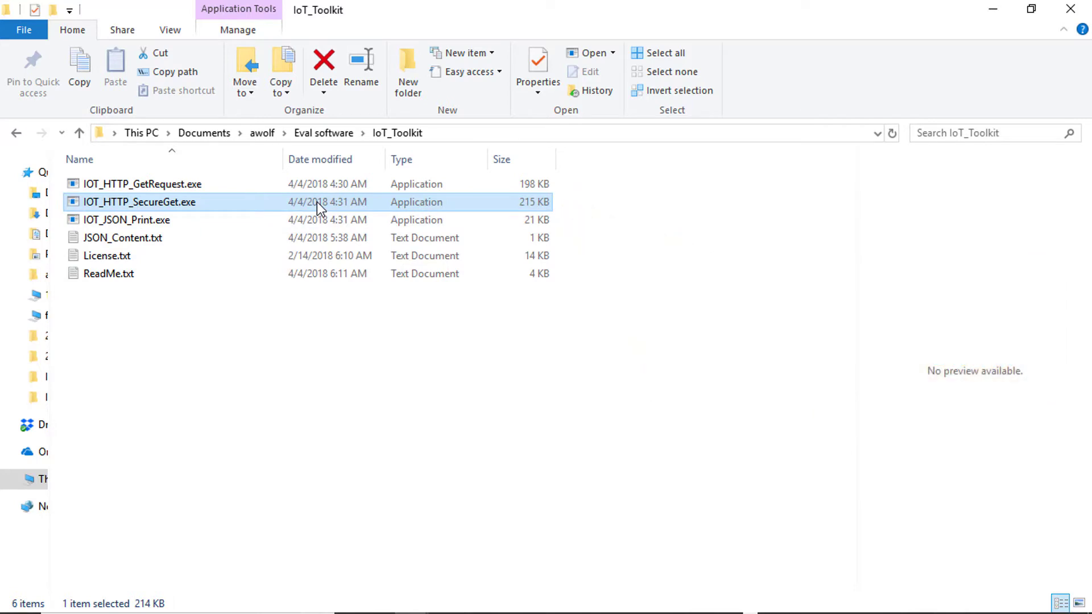
mouse_move(468, 136)
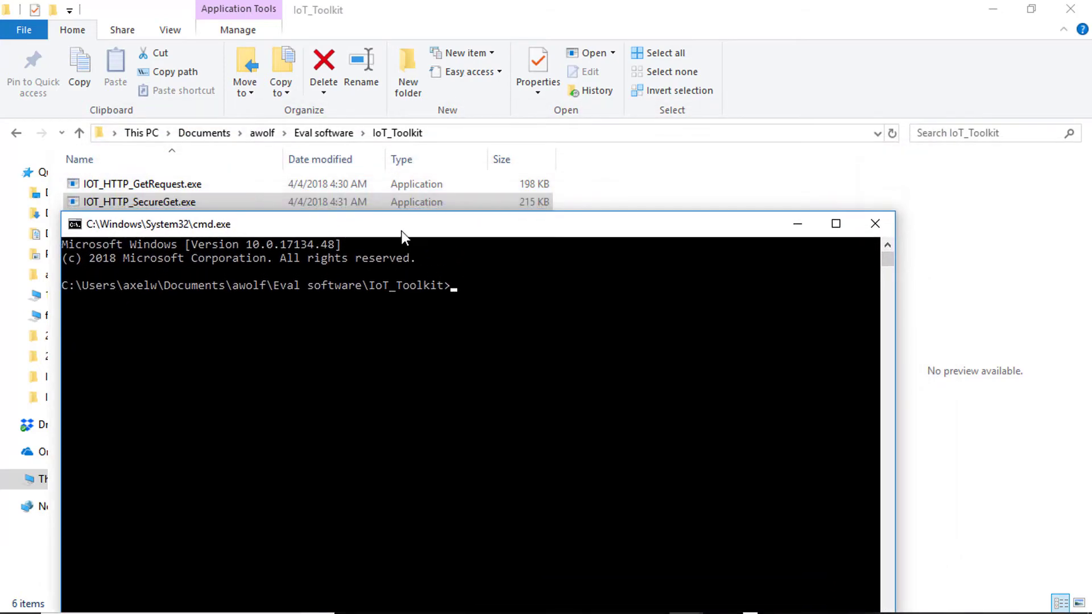
mouse_move(468, 322)
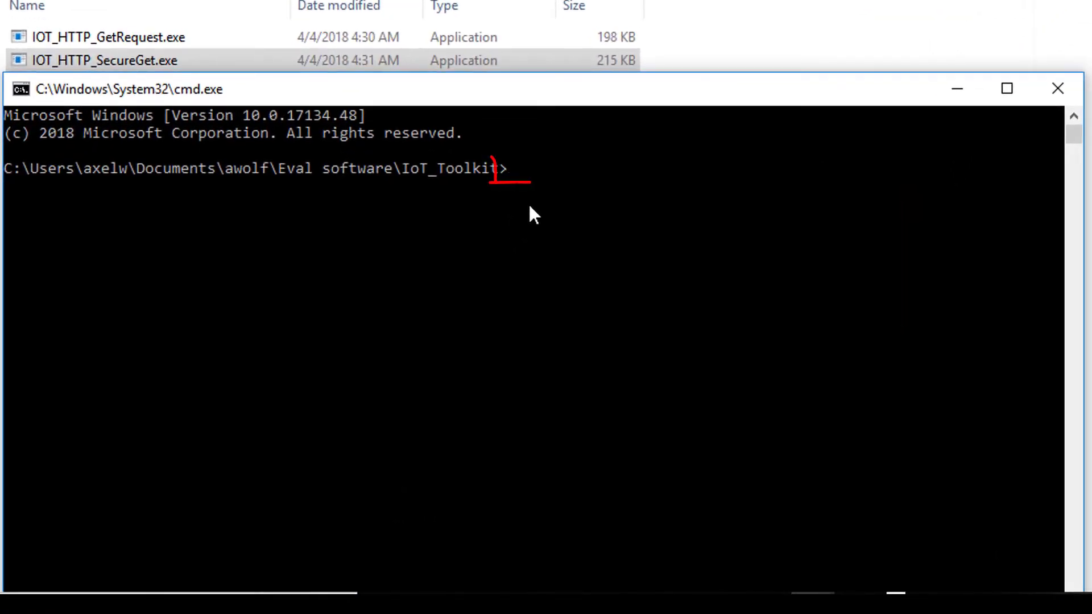
Run iot_http_secureget, printing a page of fetched website HTML
text(iot)
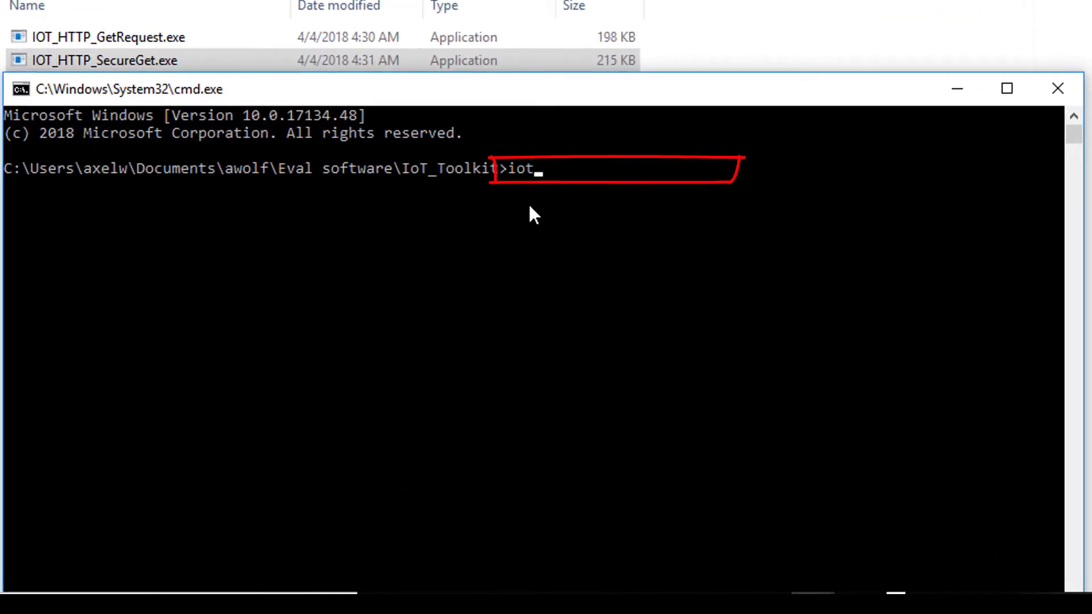
text(_htt)
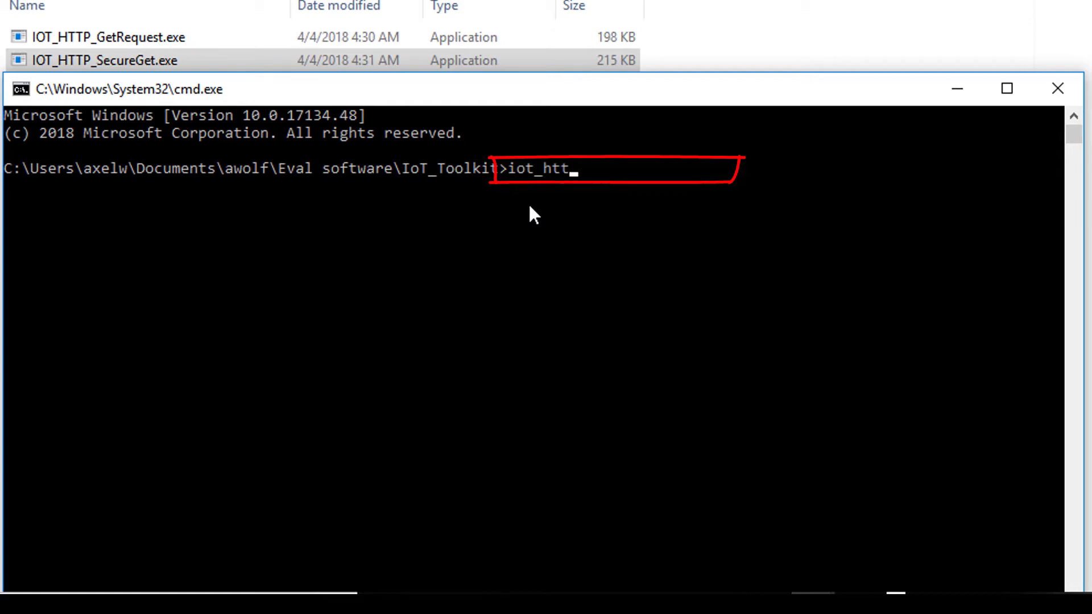
text(p_s)
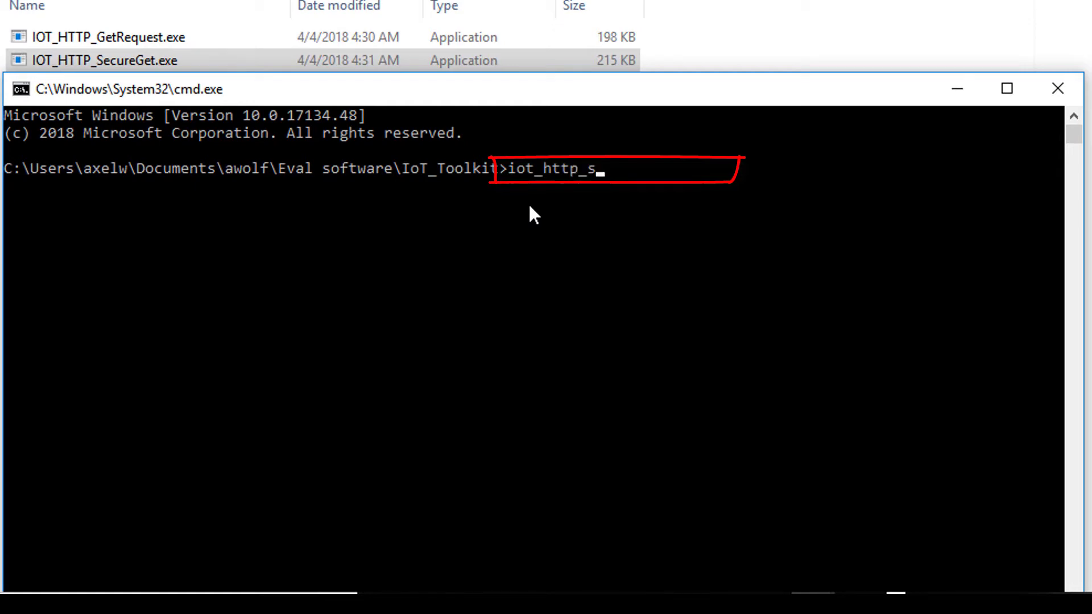
text(ecureg)
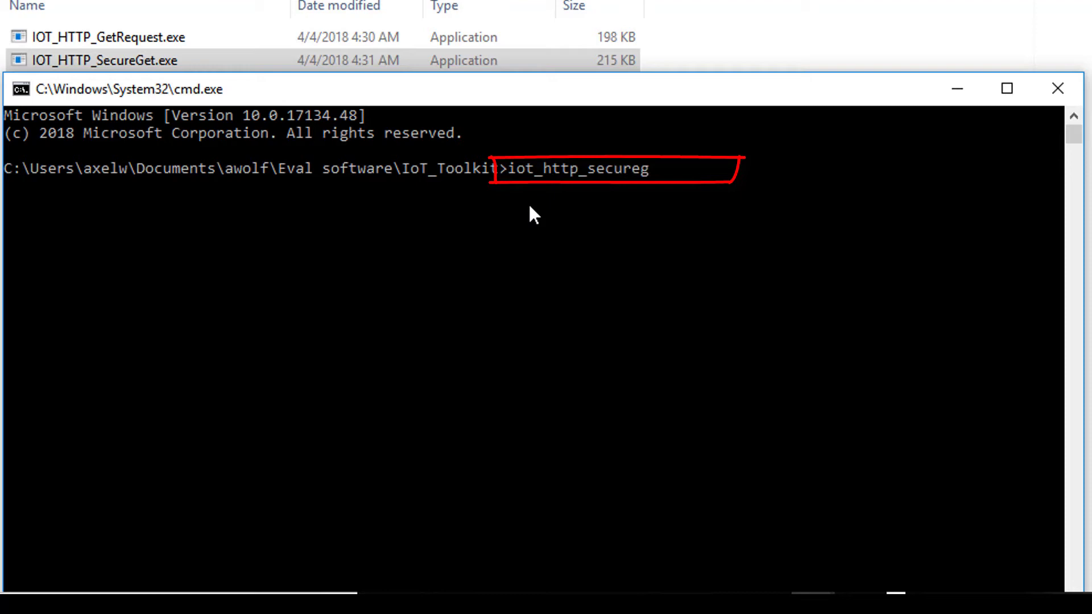
text(et)
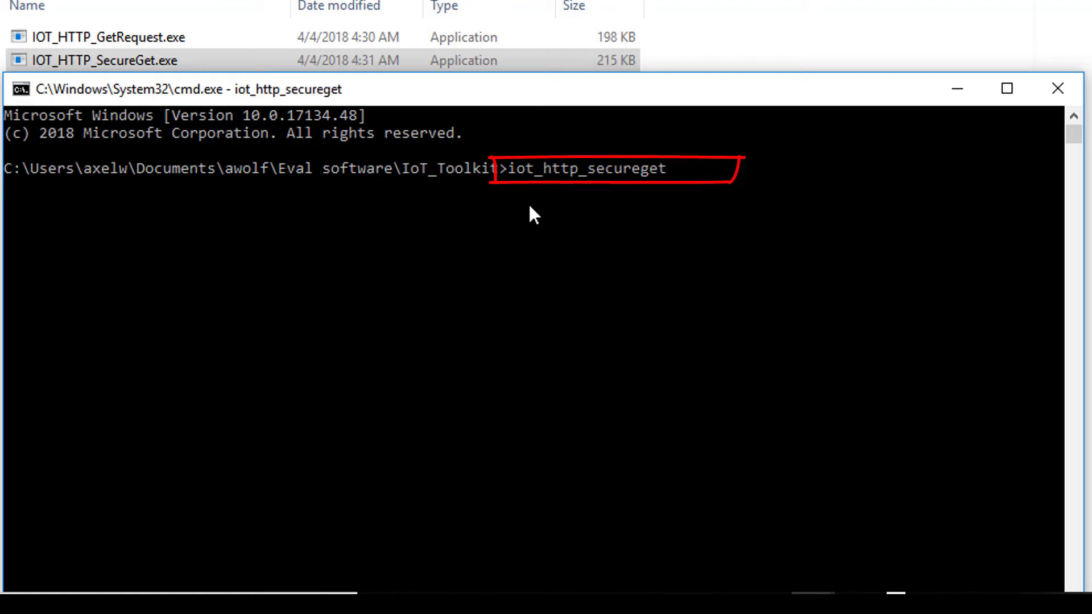
key(Return)
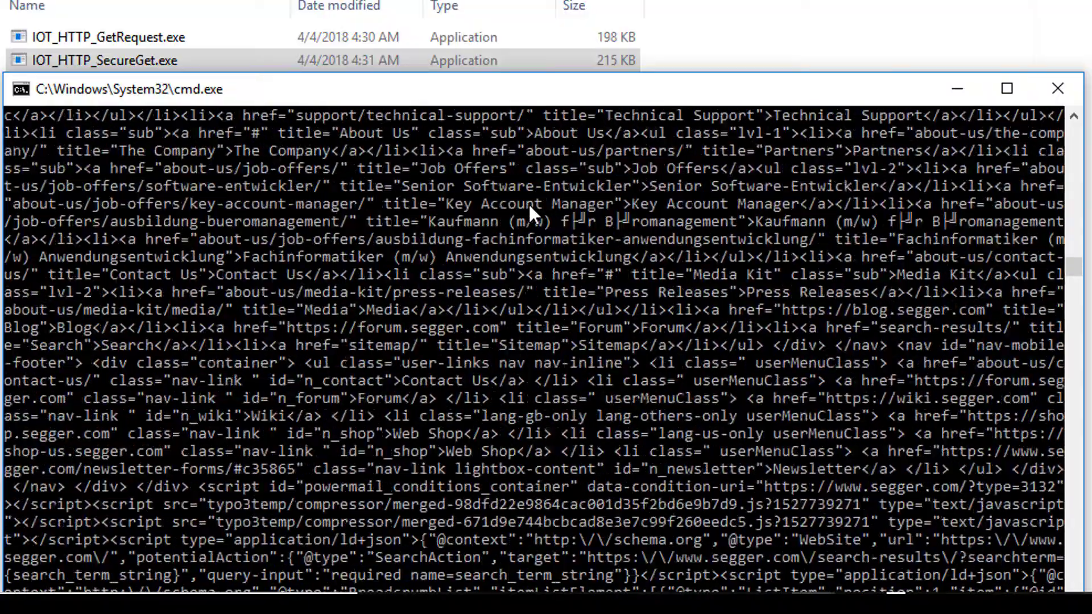
mouse_move(1056, 268)
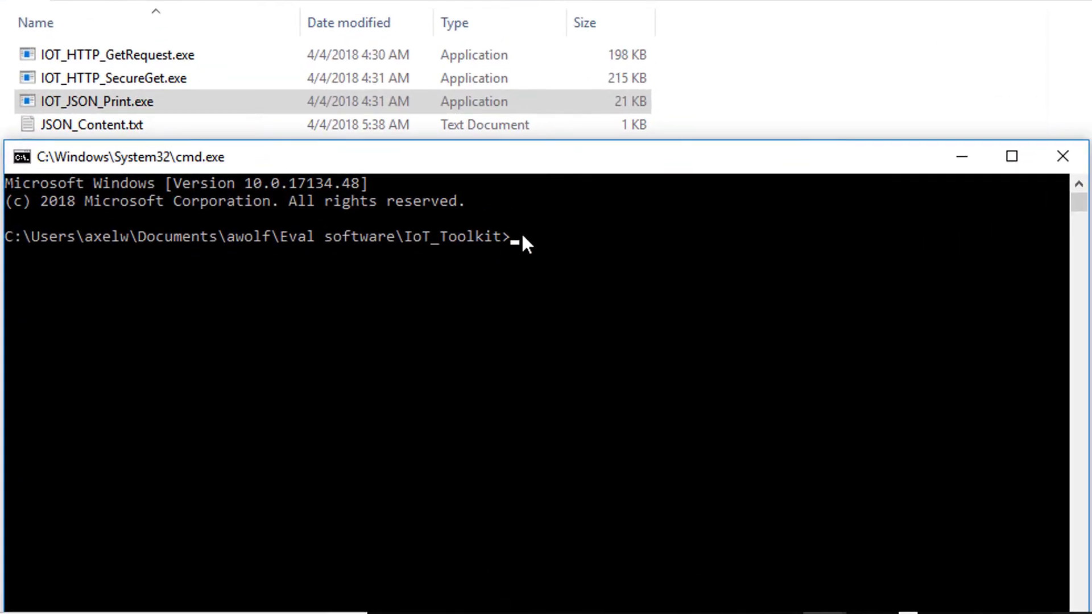
Enter the command 'iot_json_print < json_content.txt' to feed the JSON file as input
text(io)
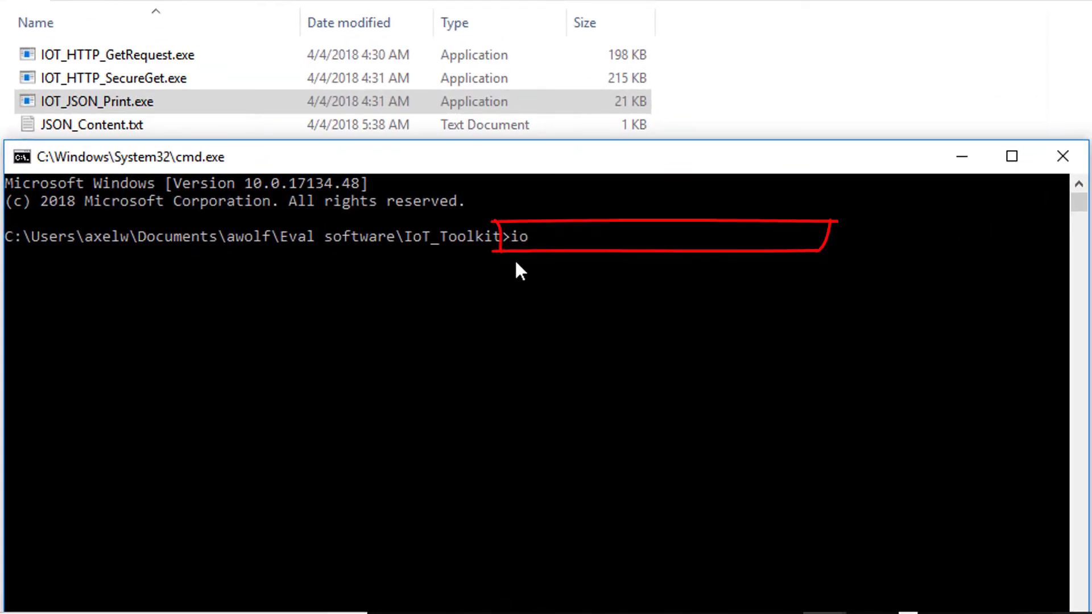
text(t_js)
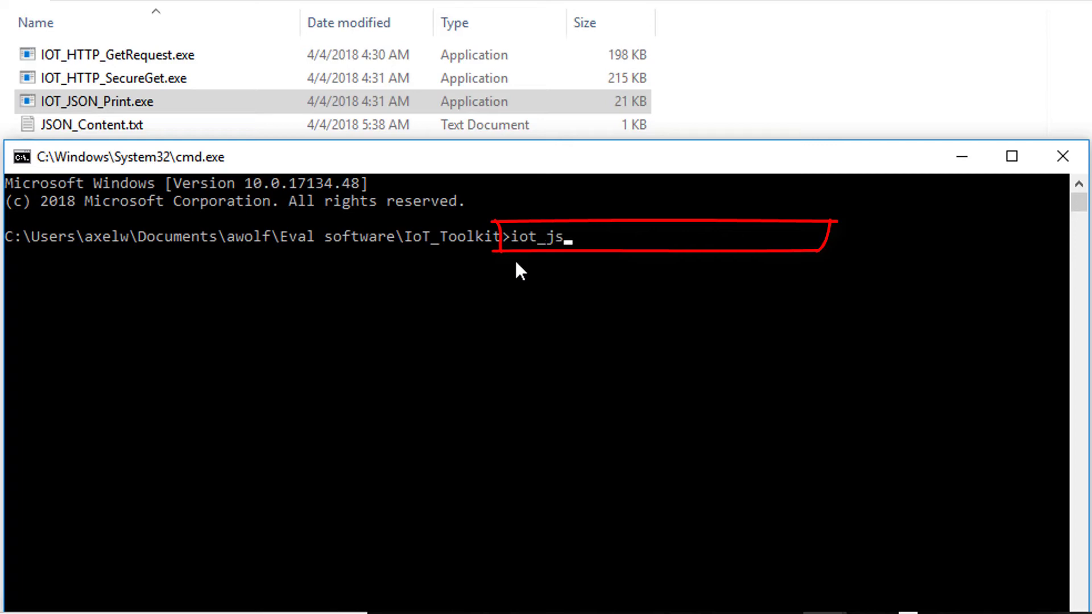
text(on_)
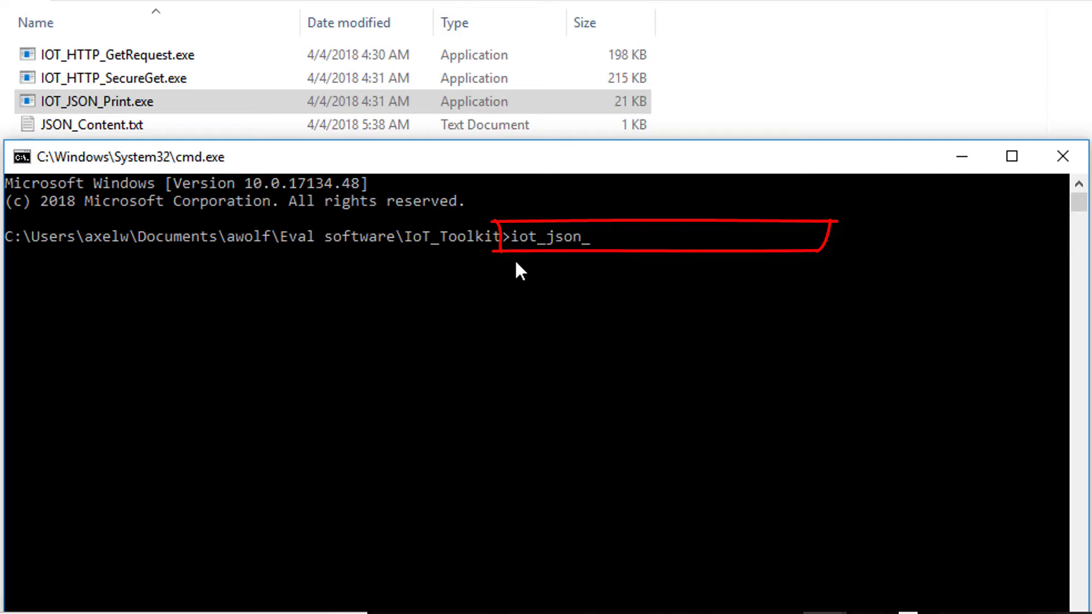
text(print)
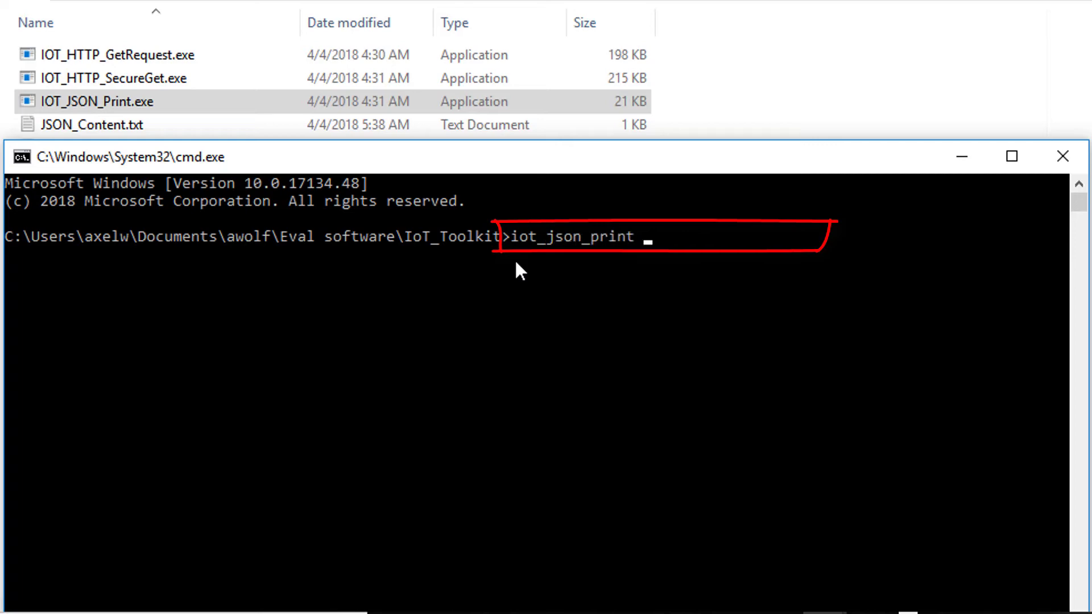
text(<)
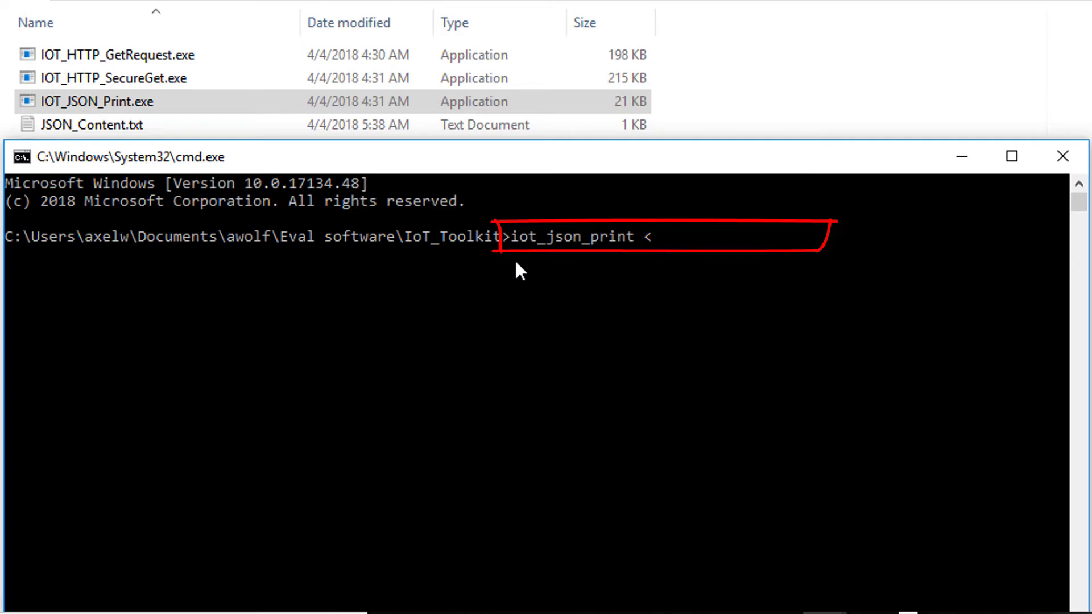
text(jso)
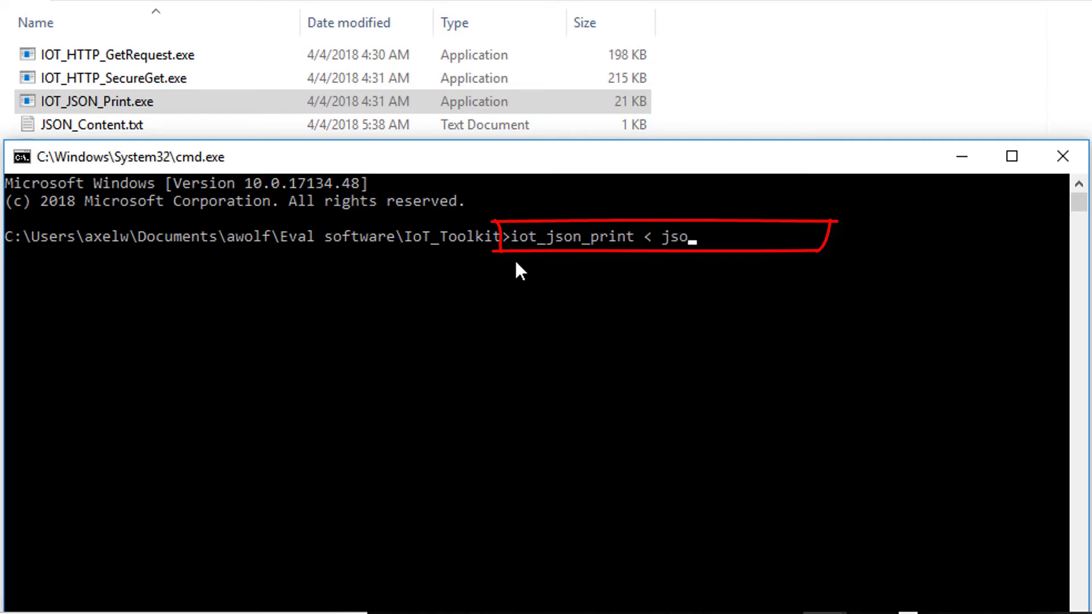
text(n_cont)
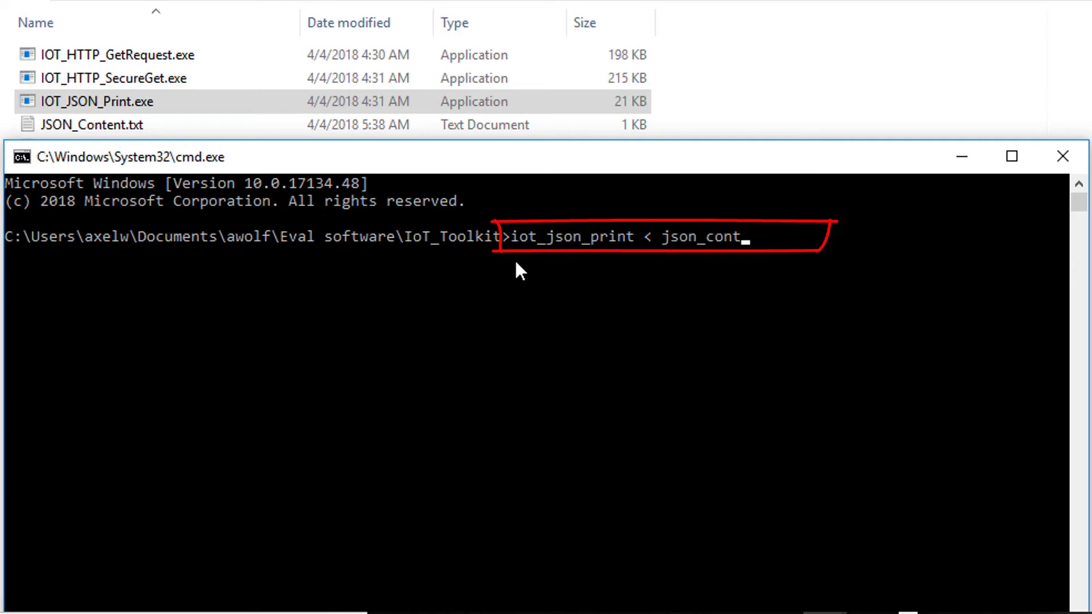
text(ent.)
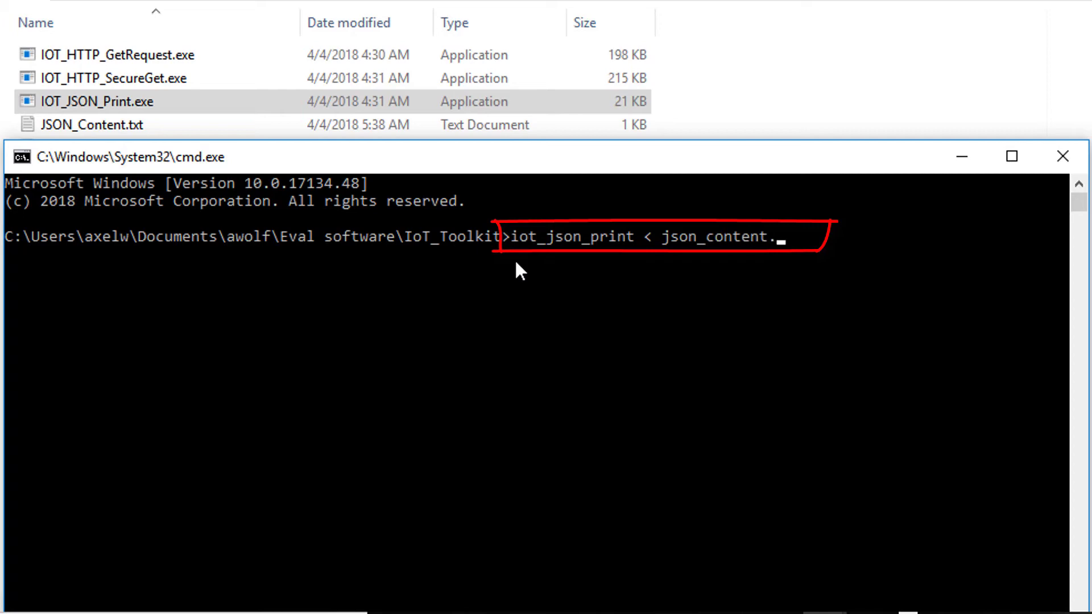
text(txt)
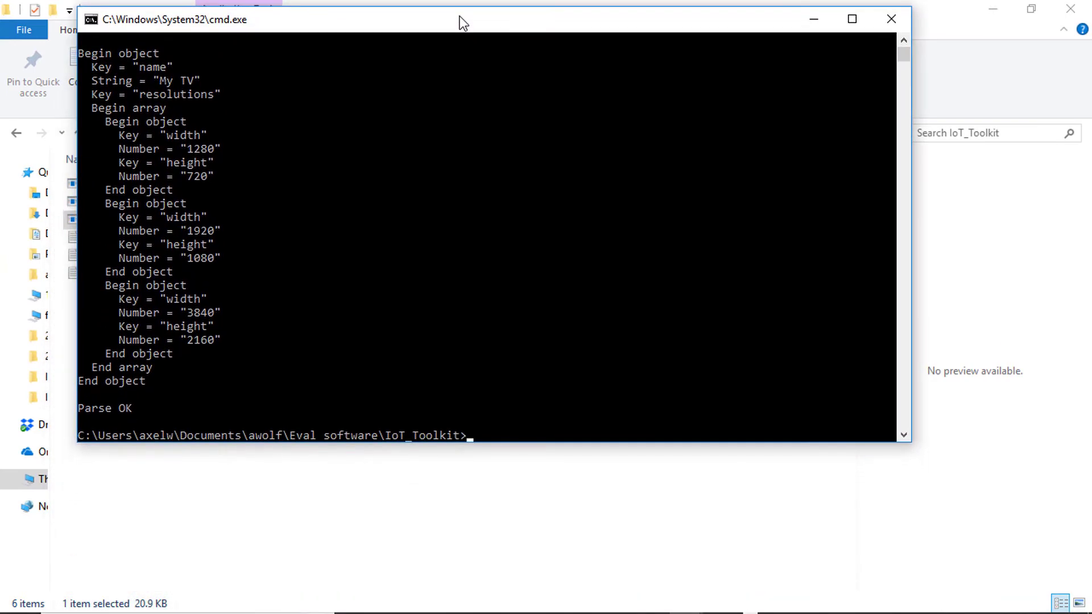
mouse_move(464, 447)
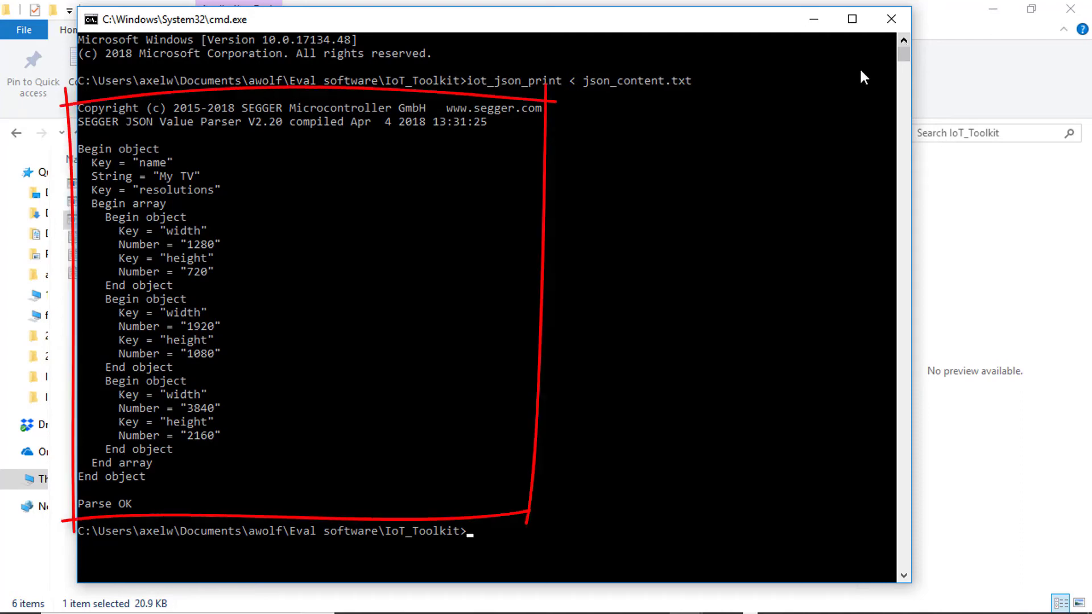
mouse_move(780, 148)
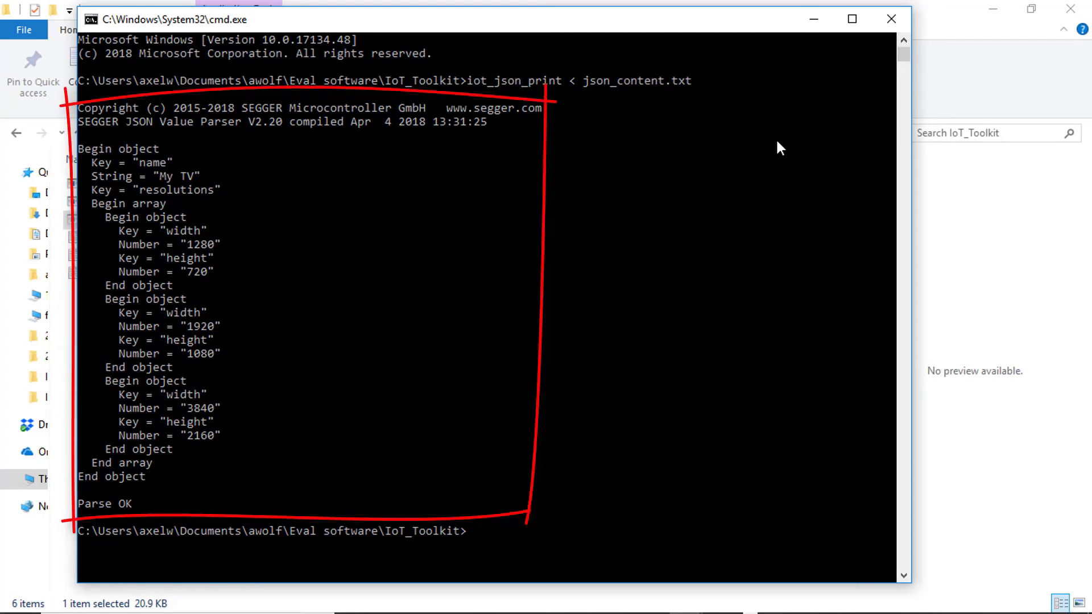
mouse_move(892, 19)
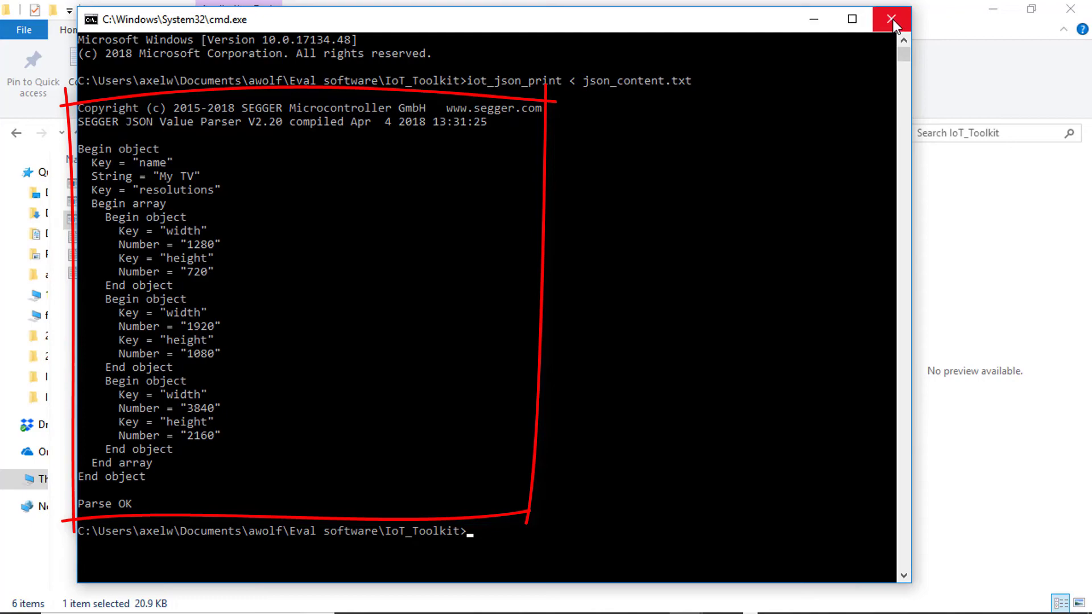
Close the command window after the JSON listing ends with 'Parse OK'
click(892, 19)
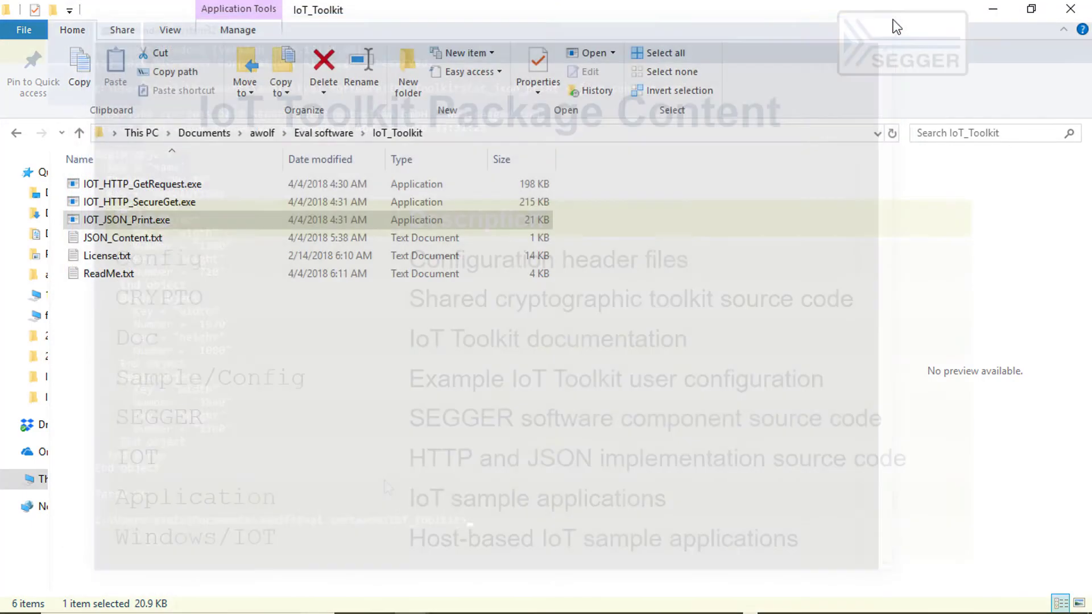